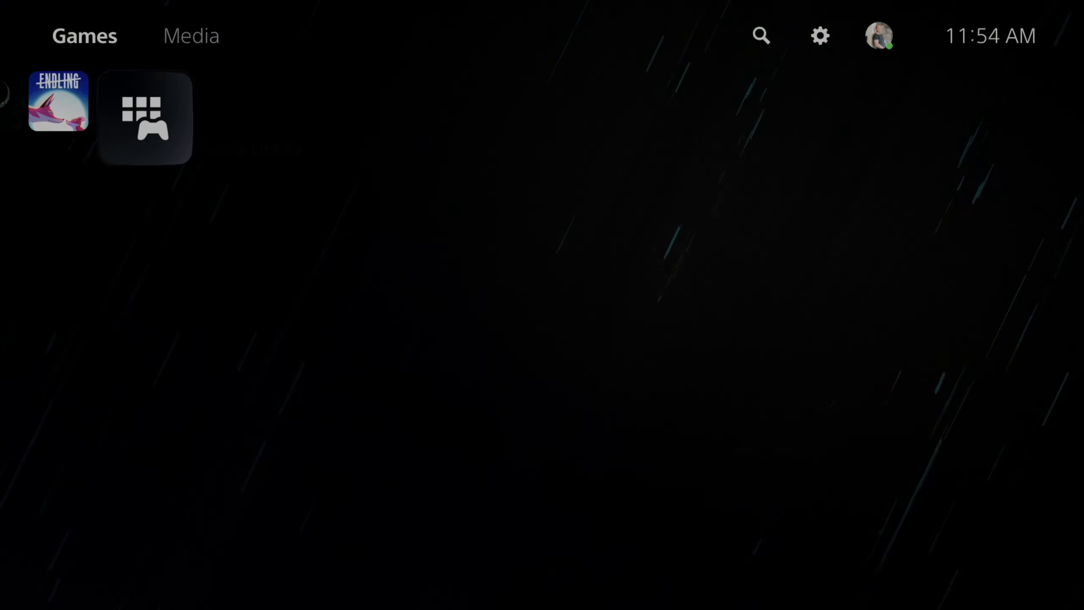
# - Browse the Game Library's PlayStation Plus tab and view PGA TOUR 2K23's versions
pyautogui.click(145, 118)
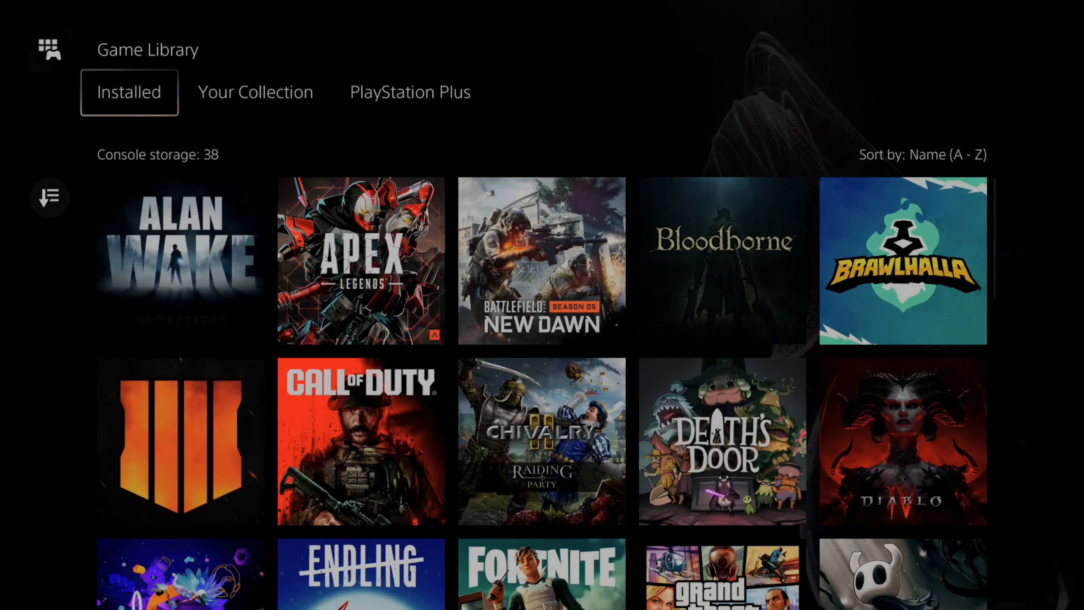
pyautogui.click(410, 91)
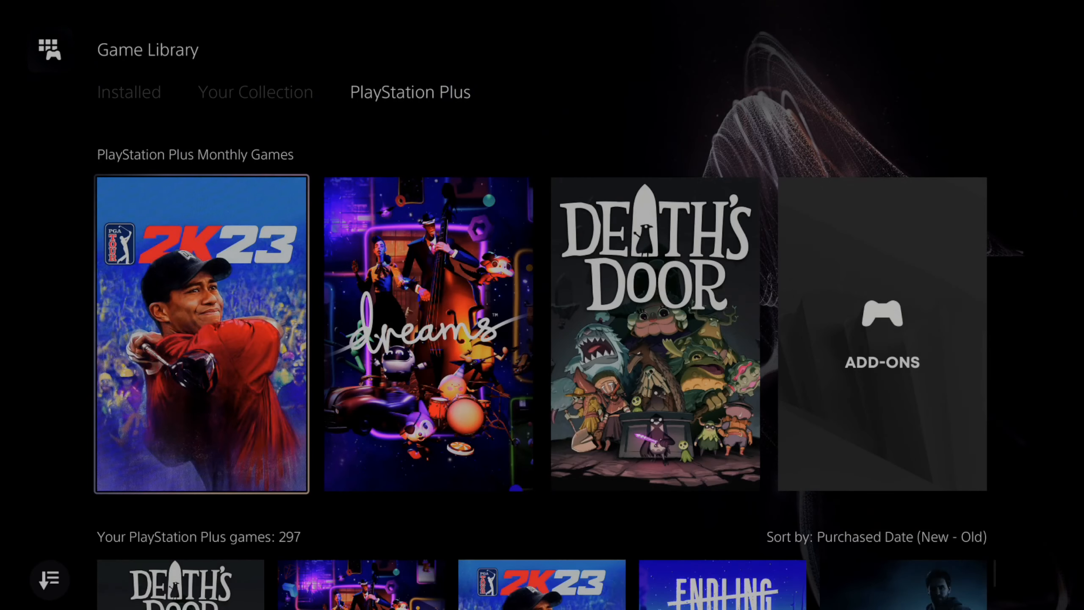
pyautogui.scroll(-3)
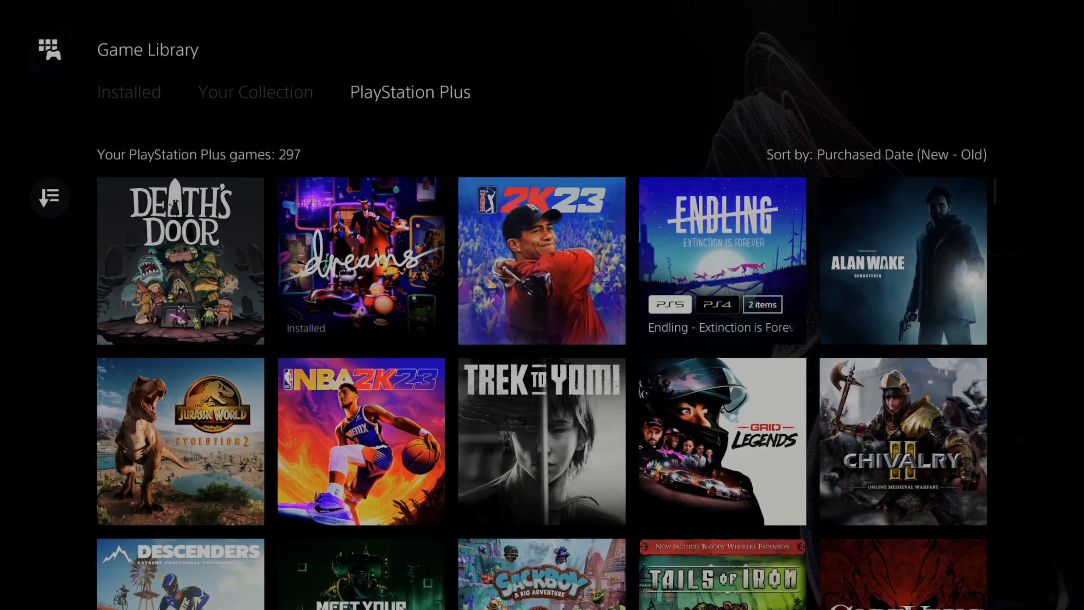
pyautogui.click(541, 261)
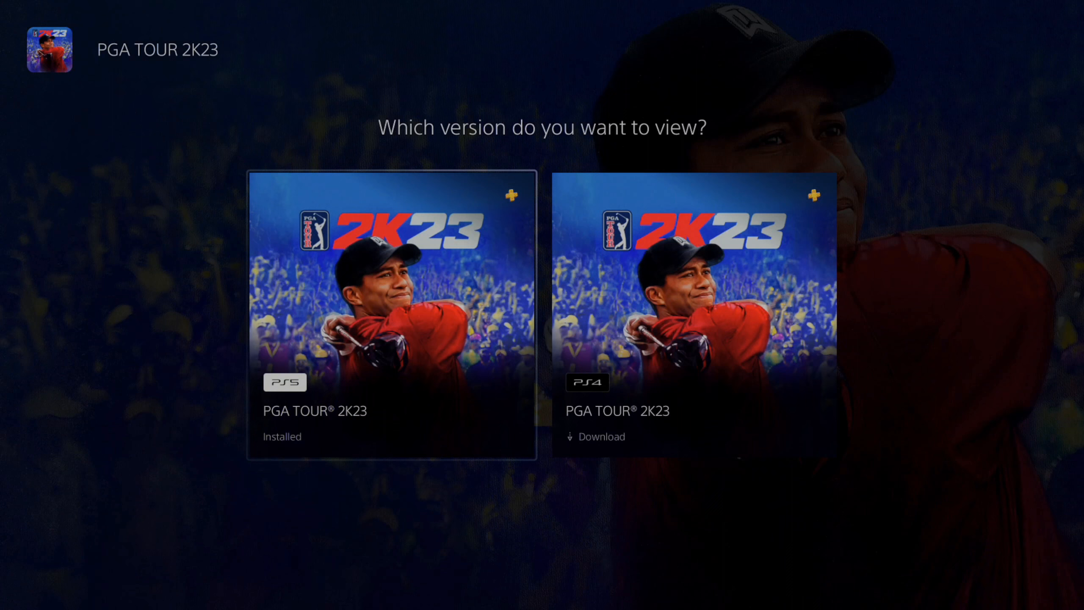
pyautogui.click(391, 311)
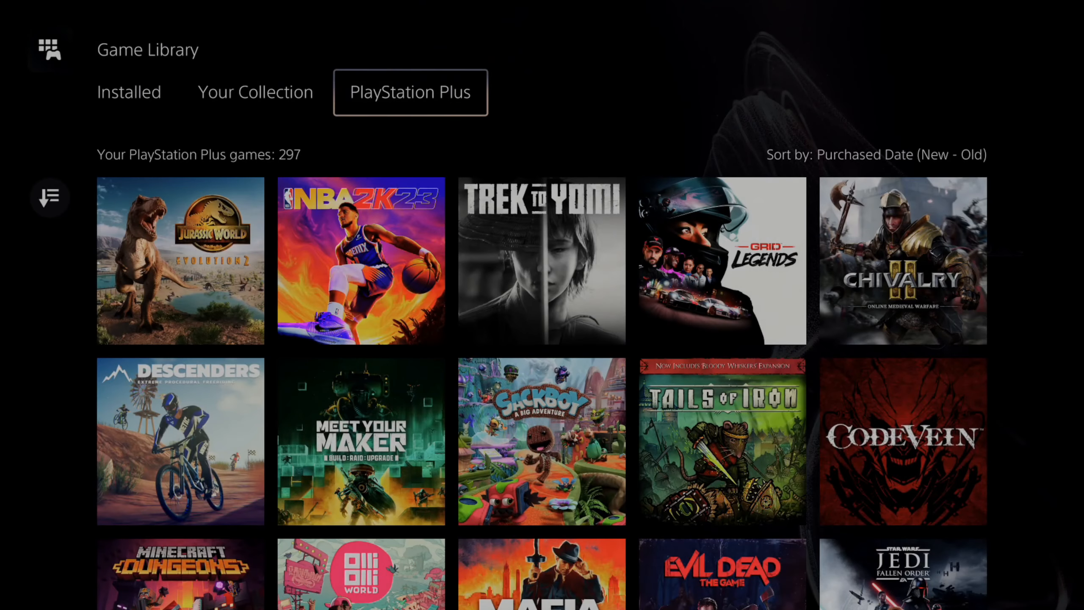
# - Return to the Games home with GRID Legends first and open the Control Center
pyautogui.press('PS')
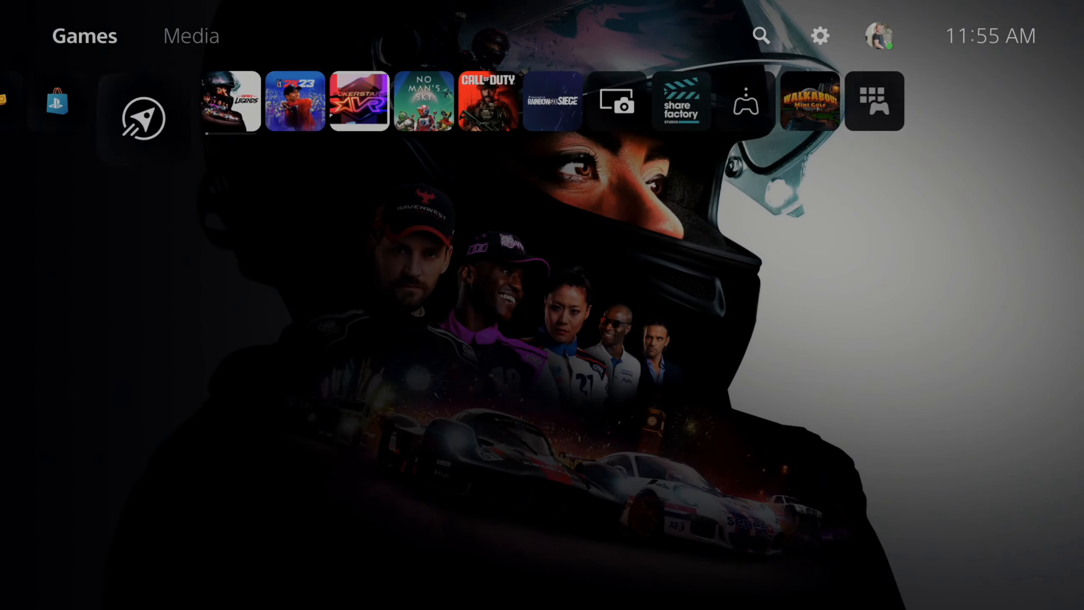
pyautogui.click(231, 101)
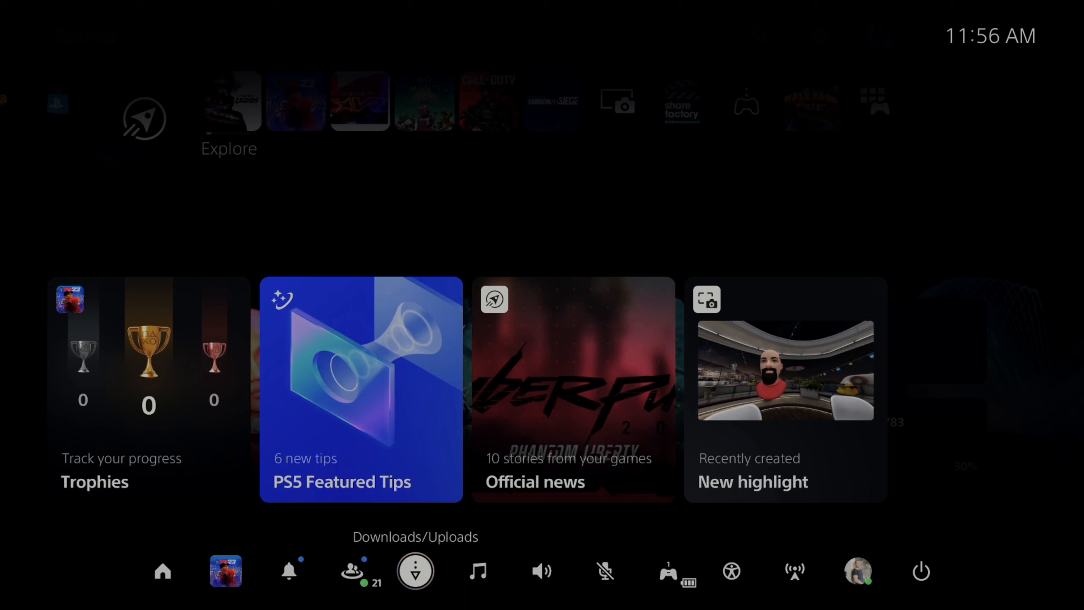
# - Open Downloads/Copies from the Control Center, showing GRID Legends with 17 minutes left
pyautogui.click(415, 571)
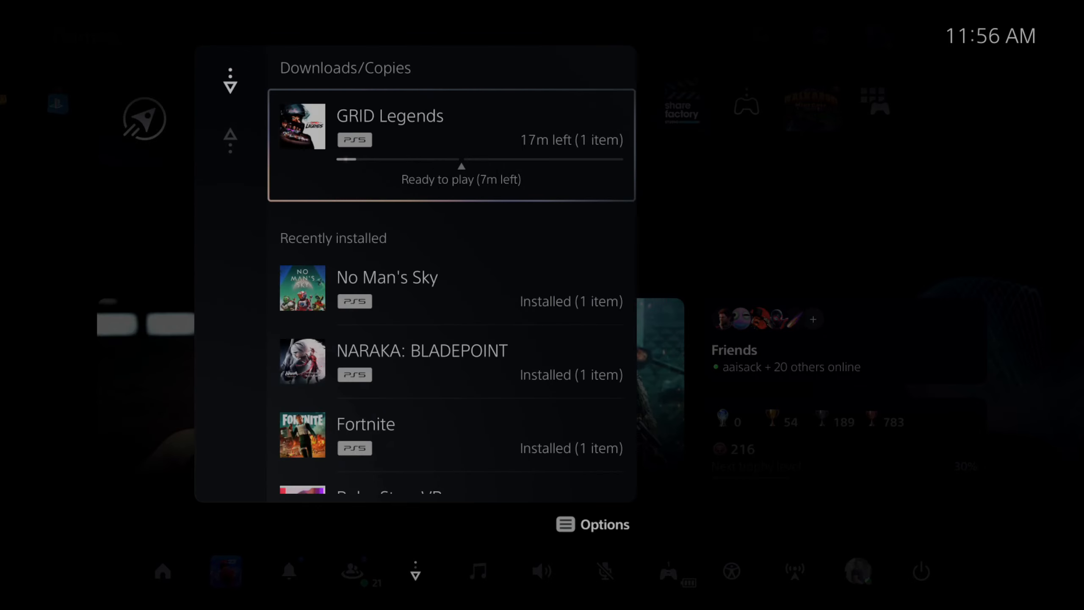
# - Clear installed items from the Downloads/Copies list, leaving only GRID Legends
pyautogui.click(592, 524)
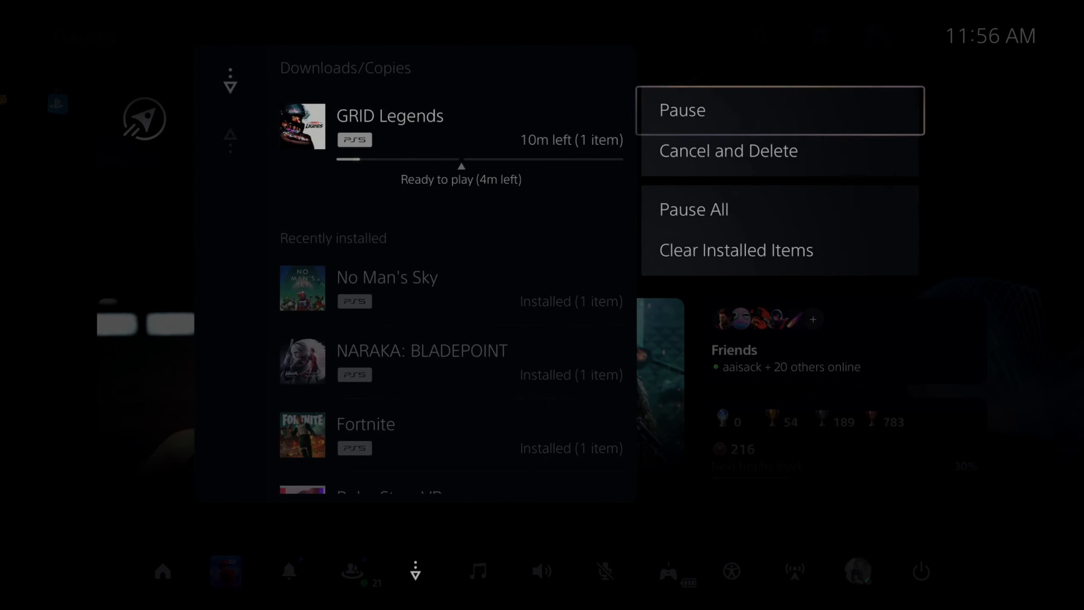
pyautogui.click(736, 249)
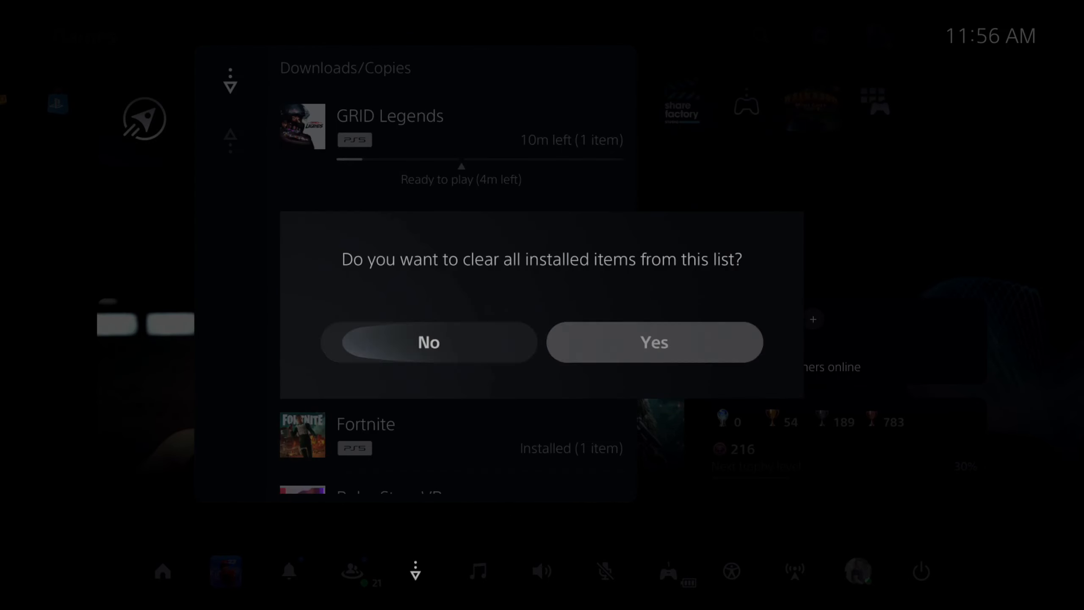
pyautogui.click(652, 341)
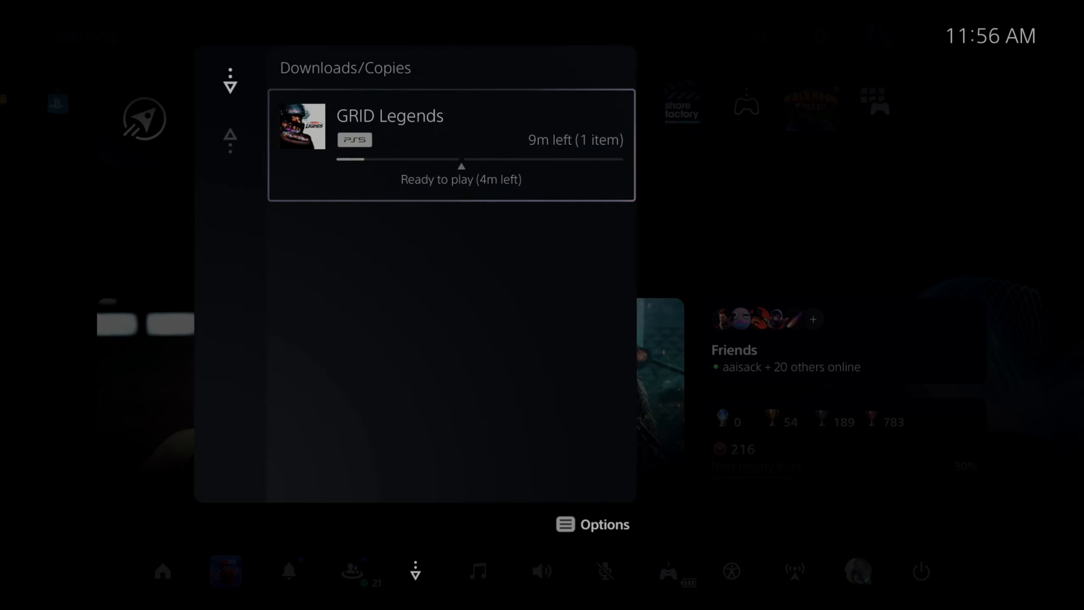
# - Close the downloads list and view GRID Legends downloading at 27% on home
pyautogui.click(415, 570)
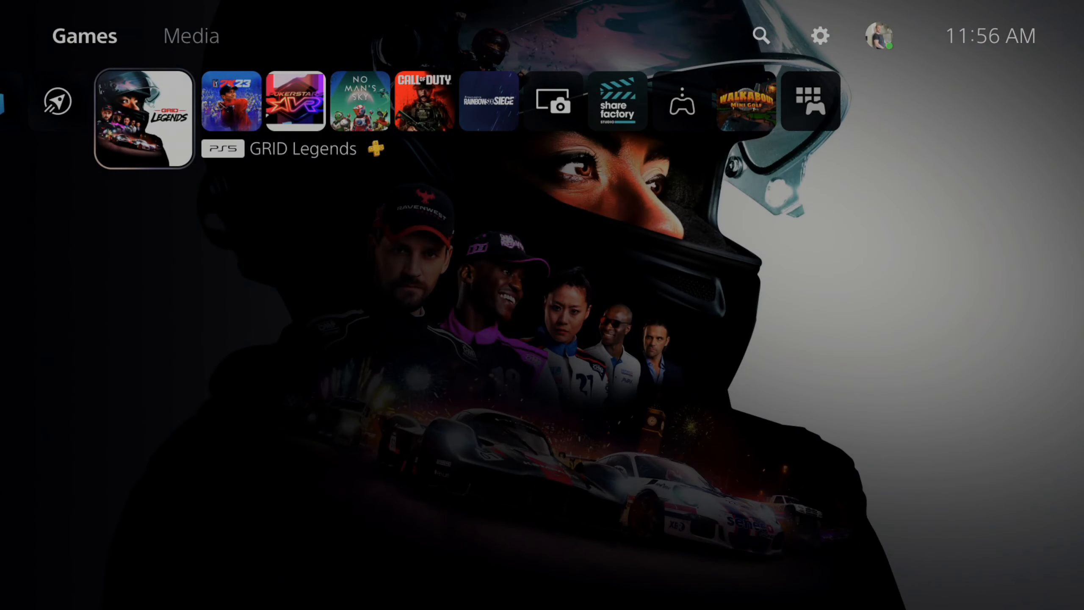
pyautogui.click(143, 117)
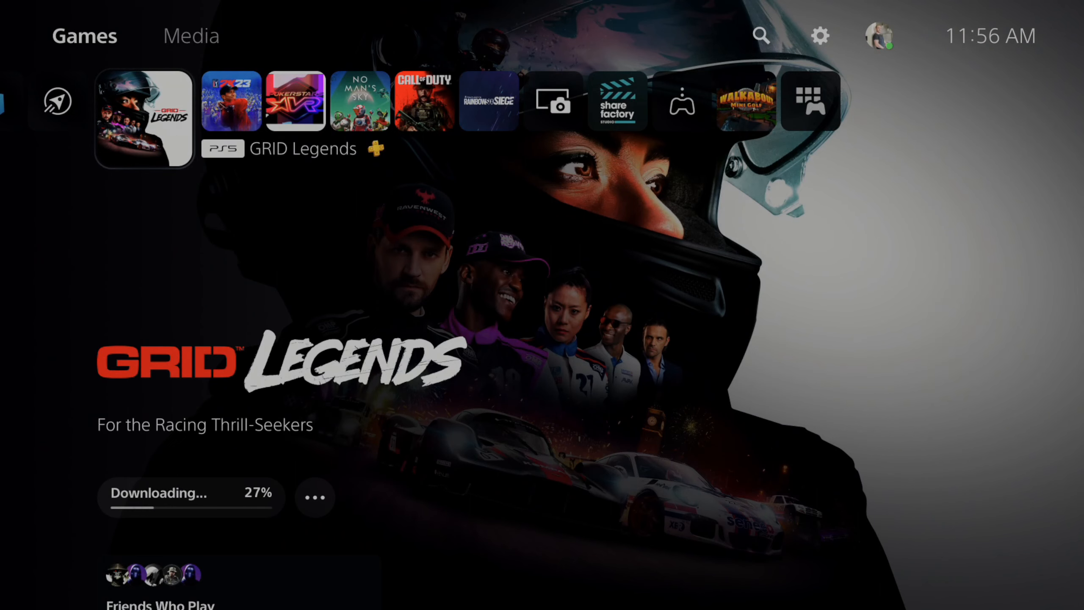